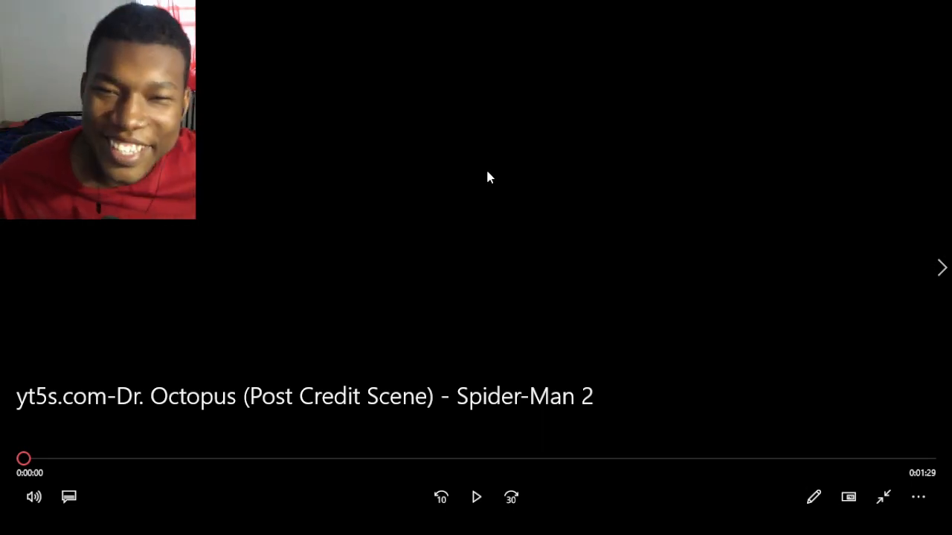
Start playback of the Spider-Man 2 Dr. Octopus post-credit scene clip
click(476, 498)
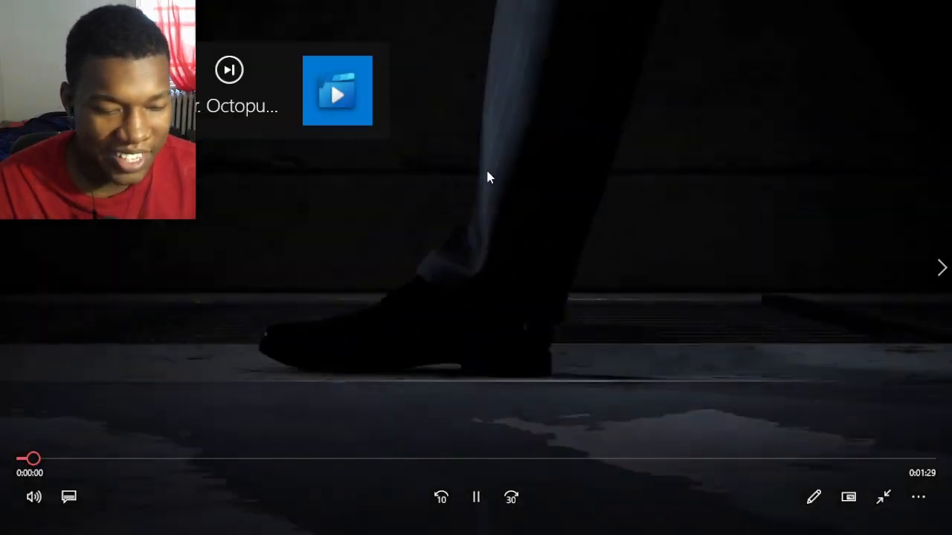